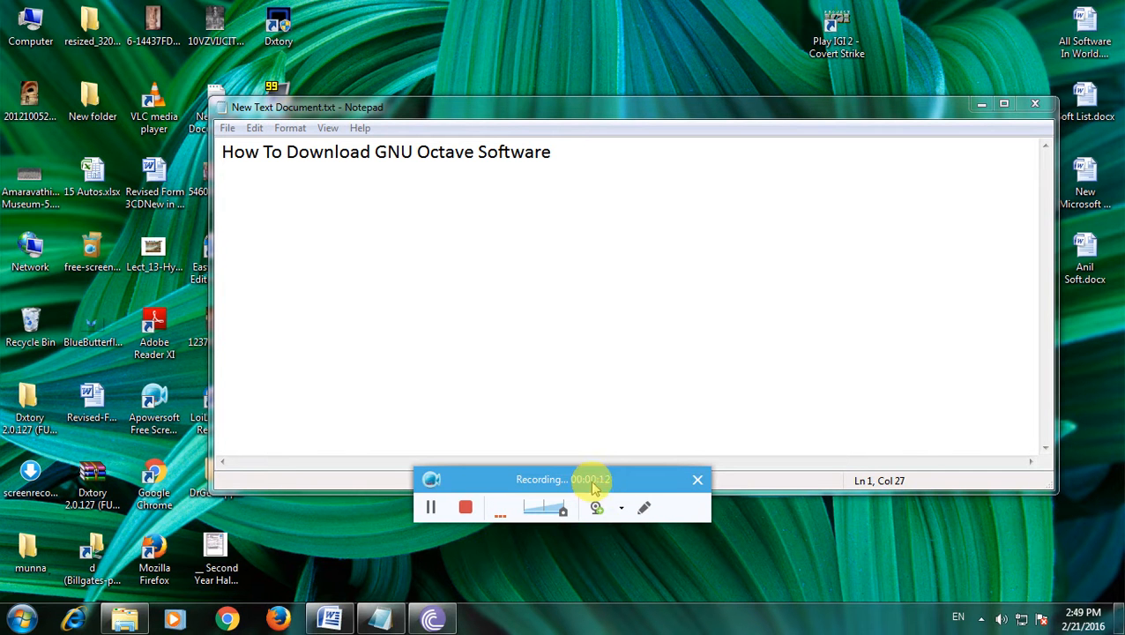
Step: Drag across the Notepad window holding the 'How To Download GNU Octave Software' note
{"action": "left_click_drag", "start_coordinate": [561, 479], "coordinate": [967, 553]}
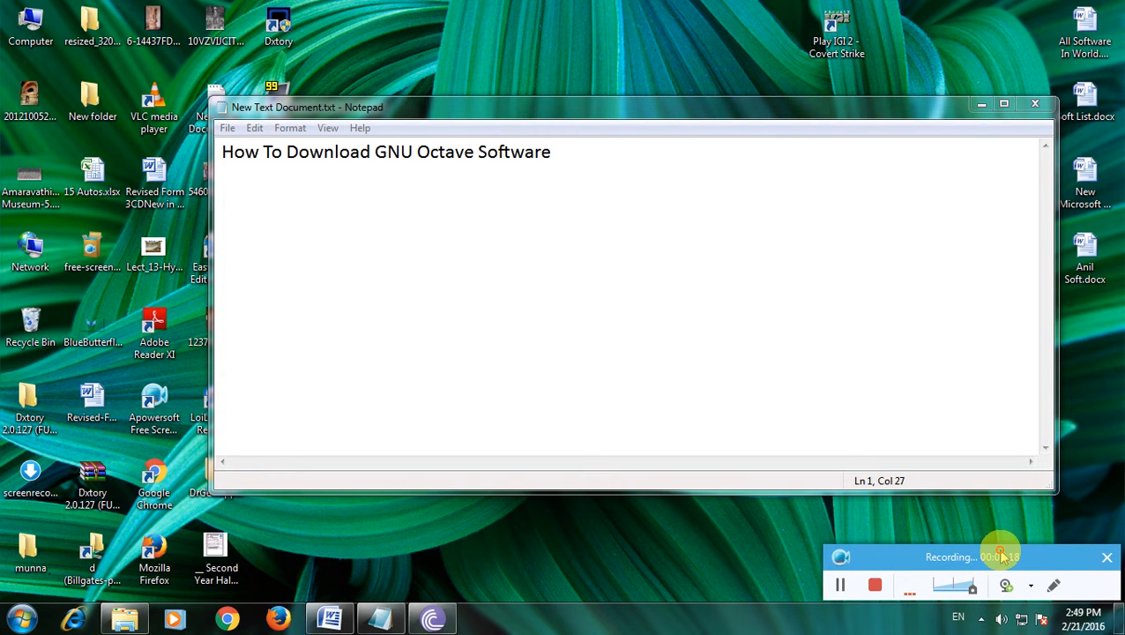
{"action": "mouse_move", "coordinate": [857, 393]}
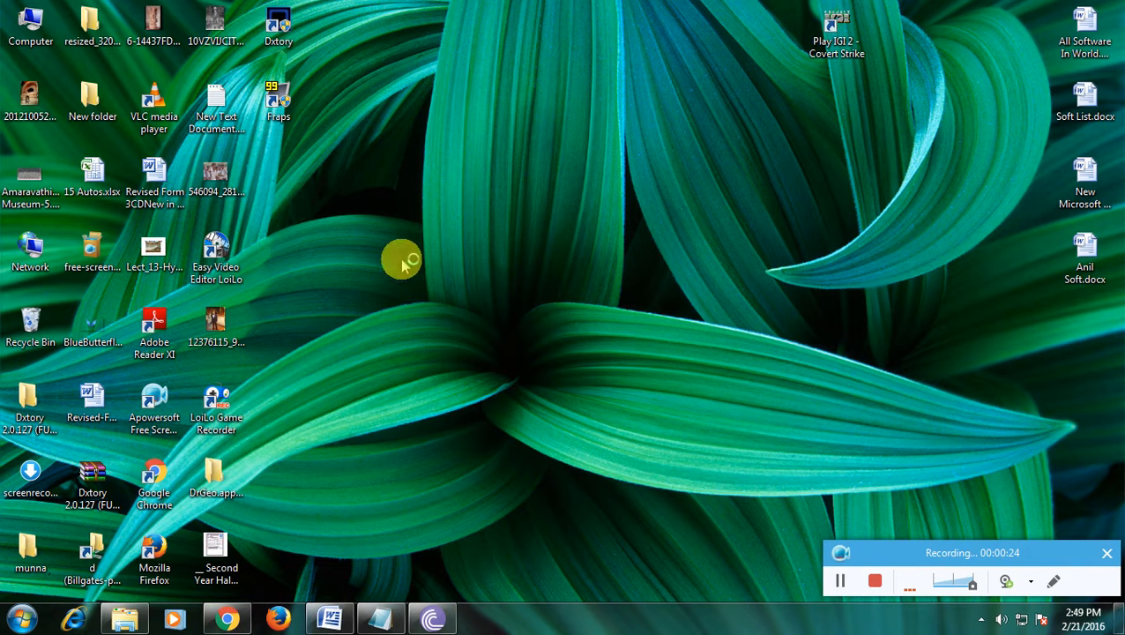
{"action": "mouse_move", "coordinate": [654, 49]}
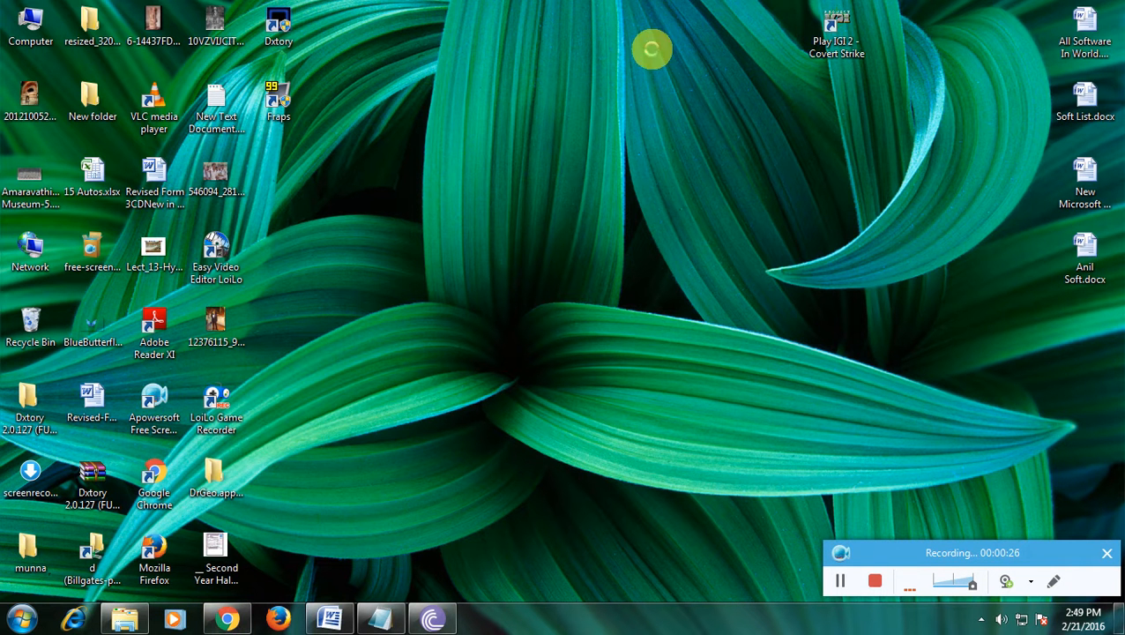
Step: Launch Google Chrome on google.co.in and focus the search box
{"action": "left_click", "coordinate": [218, 612]}
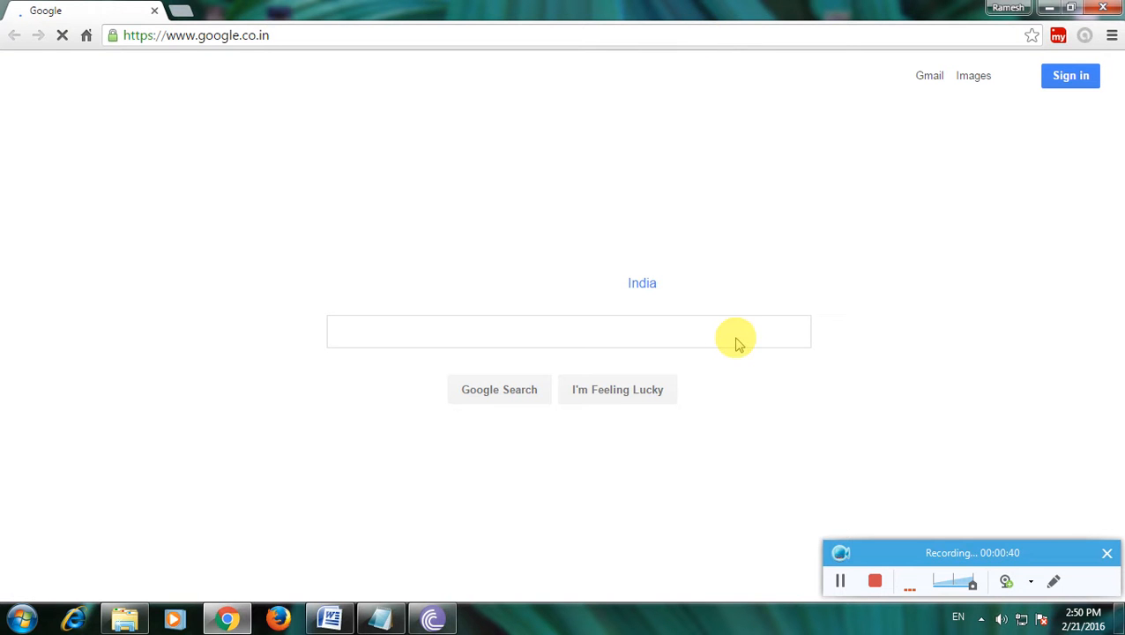
{"action": "left_click", "coordinate": [544, 332]}
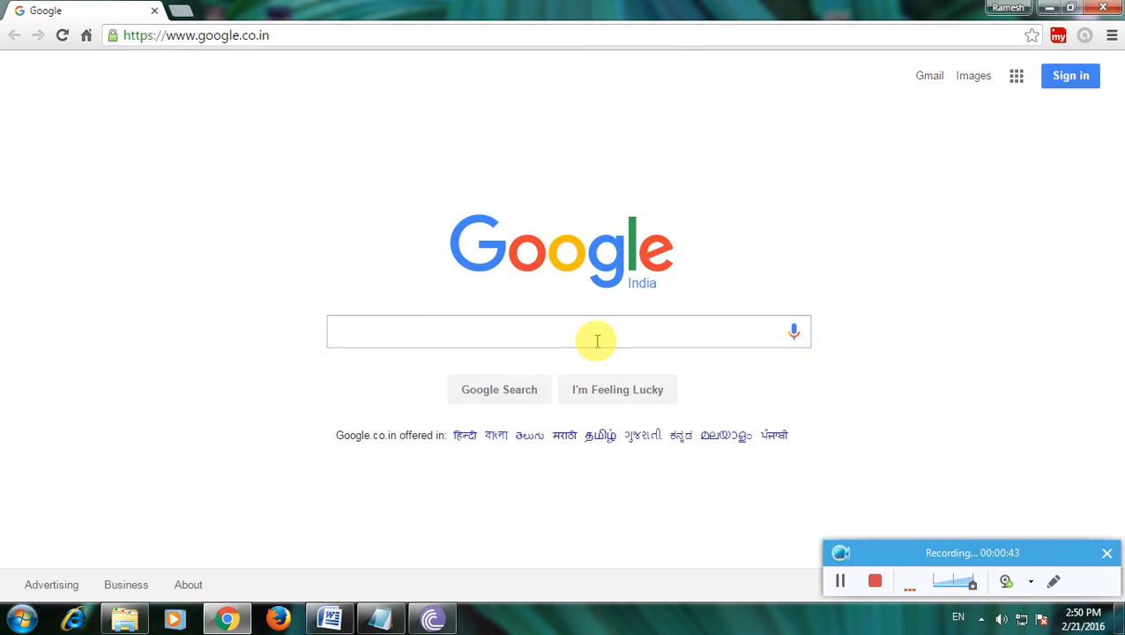
{"action": "left_click", "coordinate": [595, 341]}
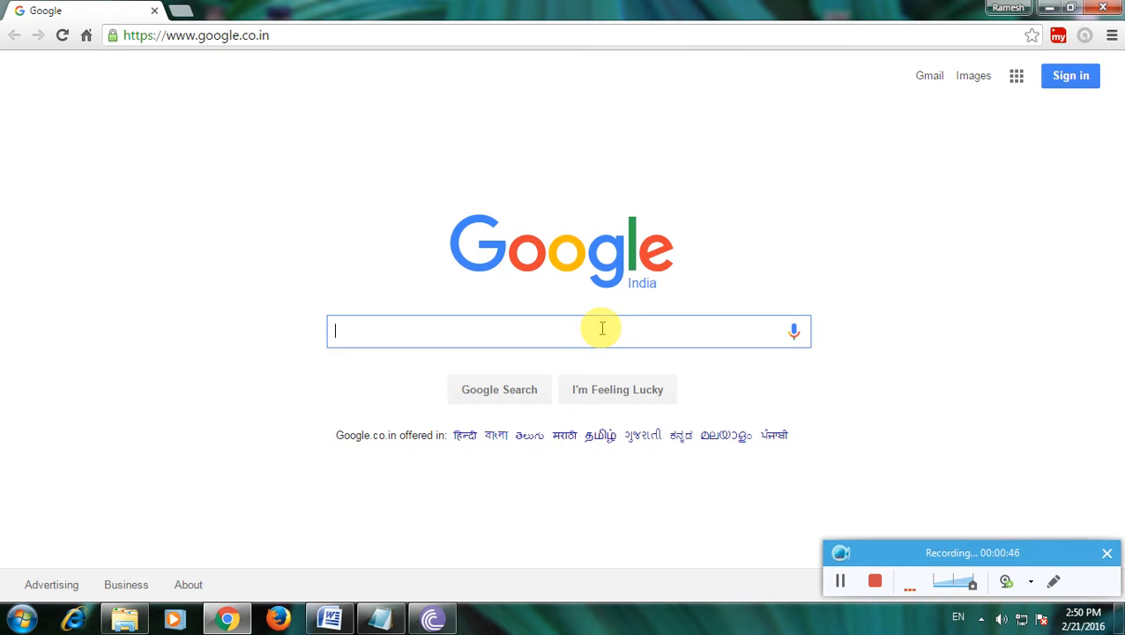
Step: Search Google for 'download GNU Octave' and scroll through the results
{"action": "type", "text": "download GNU Octave"}
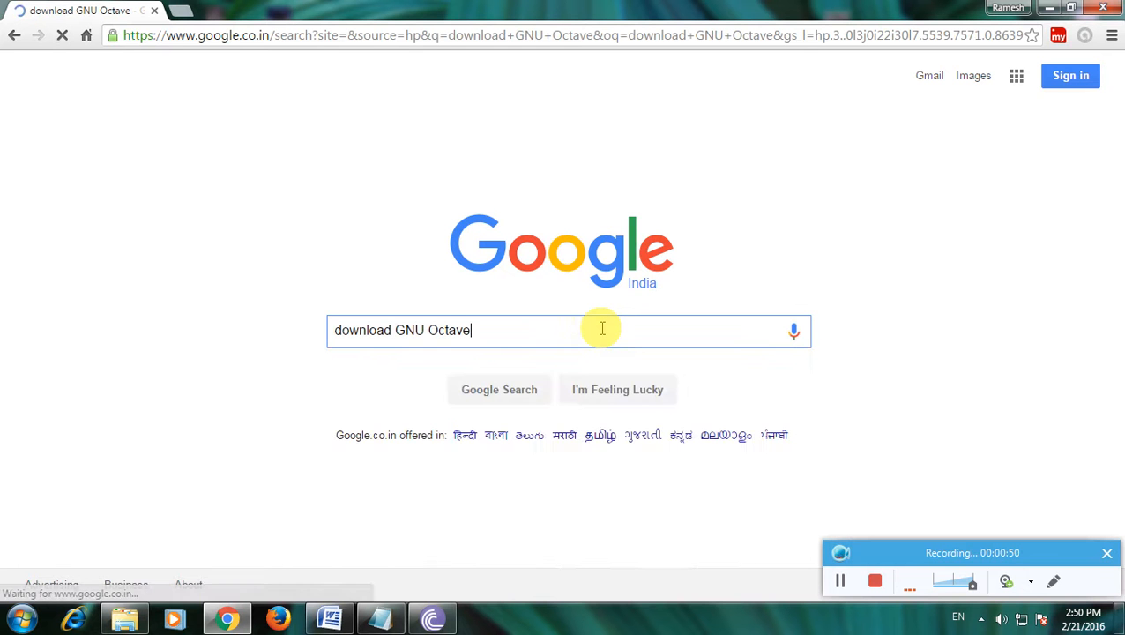
{"action": "key", "text": "Return"}
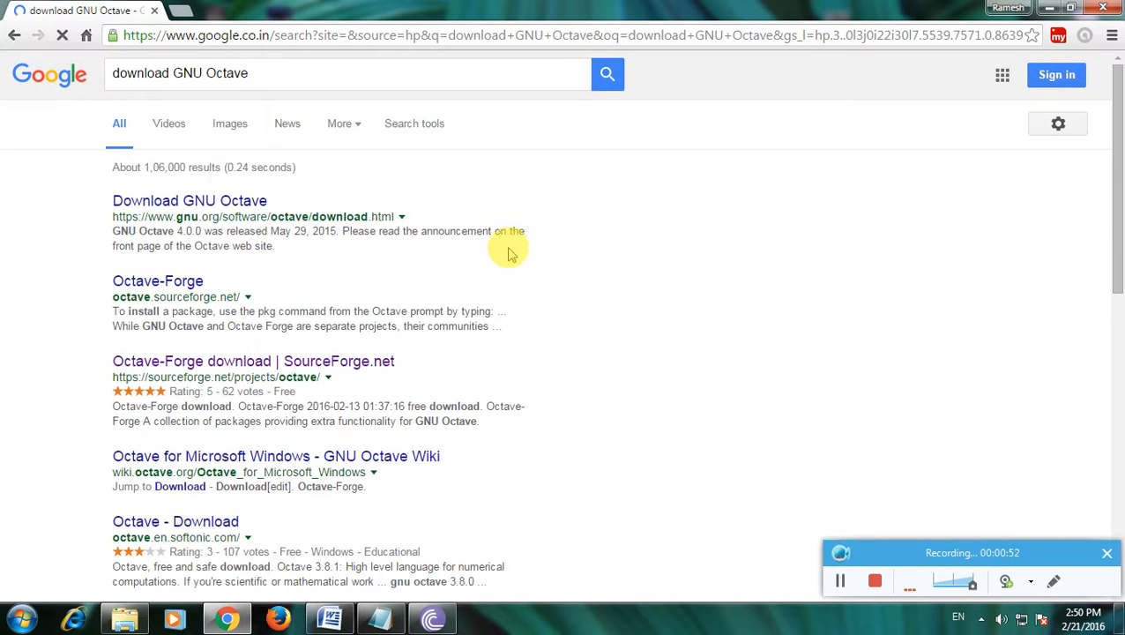
{"action": "scroll", "scroll_direction": "down", "scroll_amount": 3}
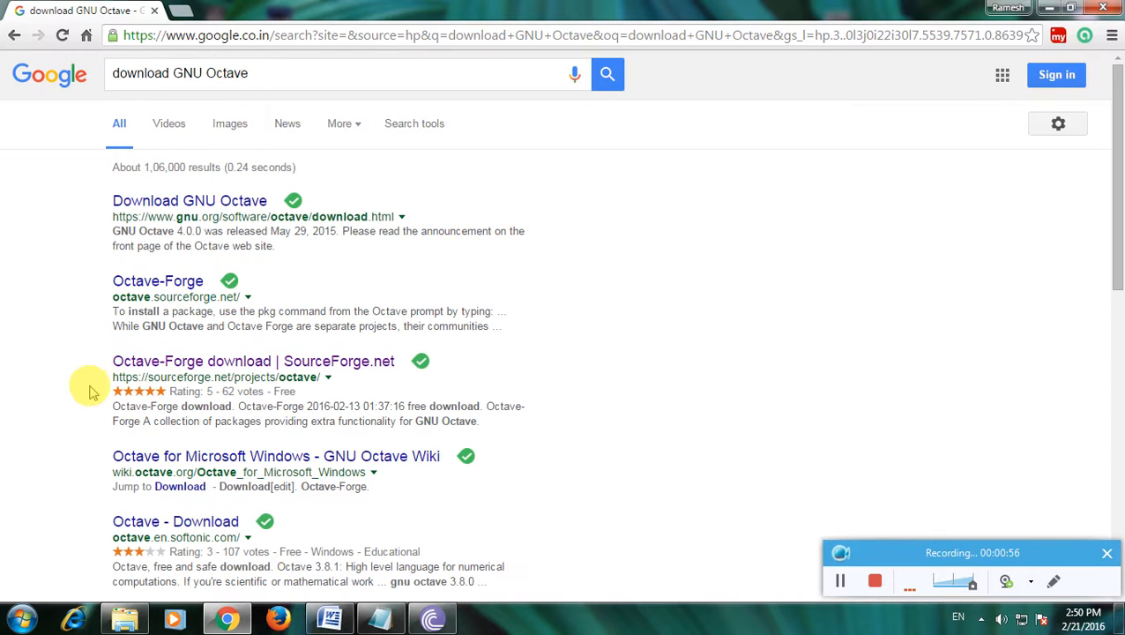
{"action": "mouse_move", "coordinate": [365, 366]}
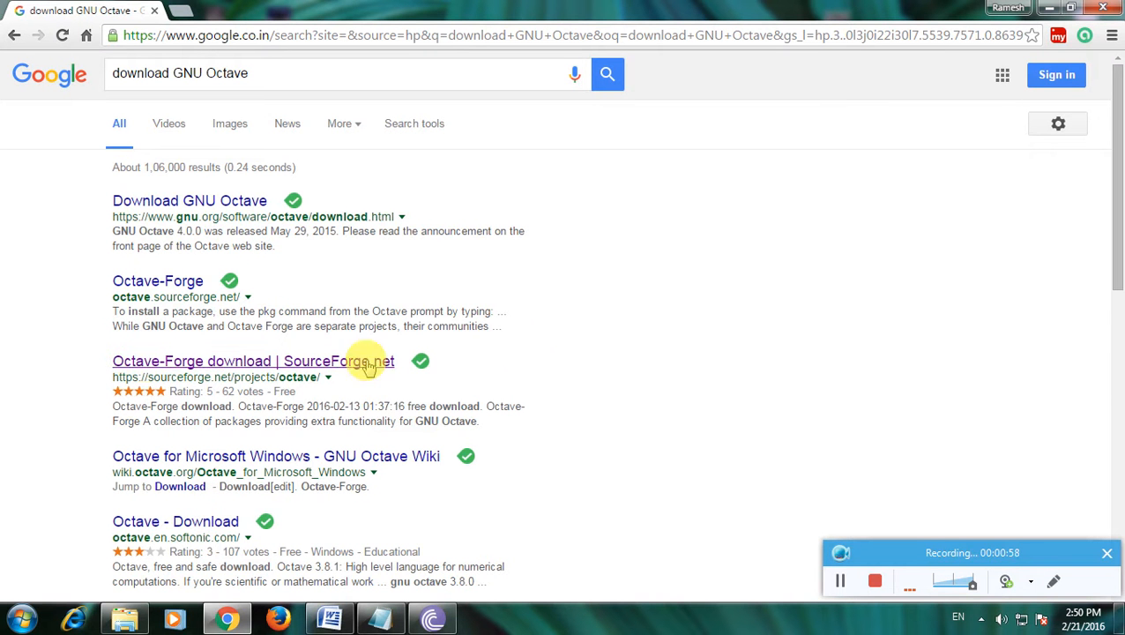
{"action": "mouse_move", "coordinate": [207, 374]}
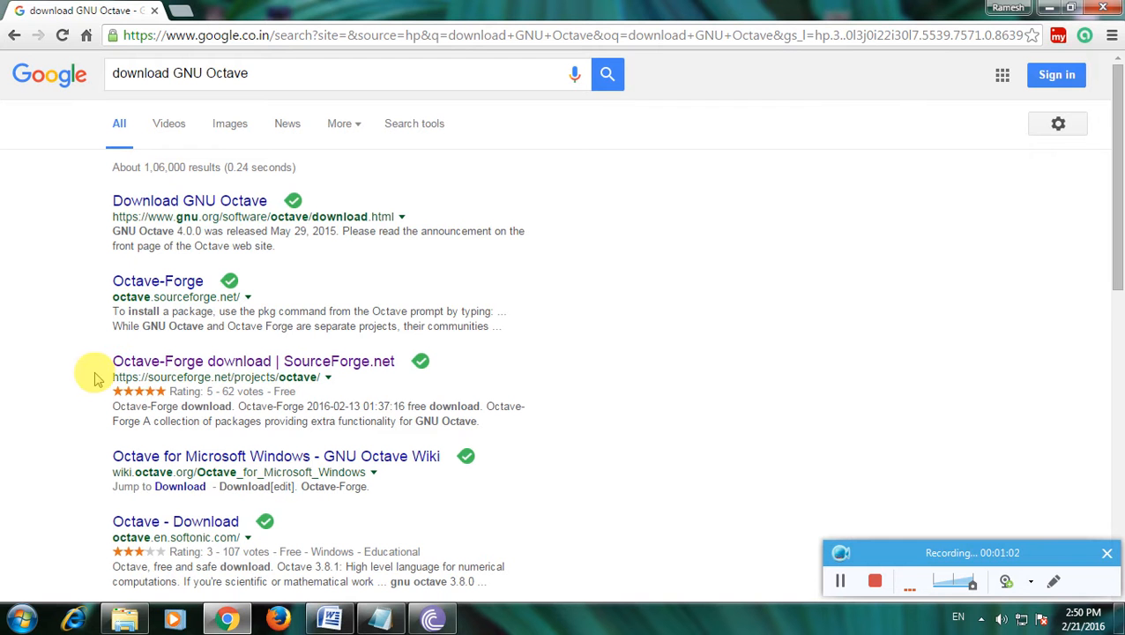
{"action": "mouse_move", "coordinate": [305, 360]}
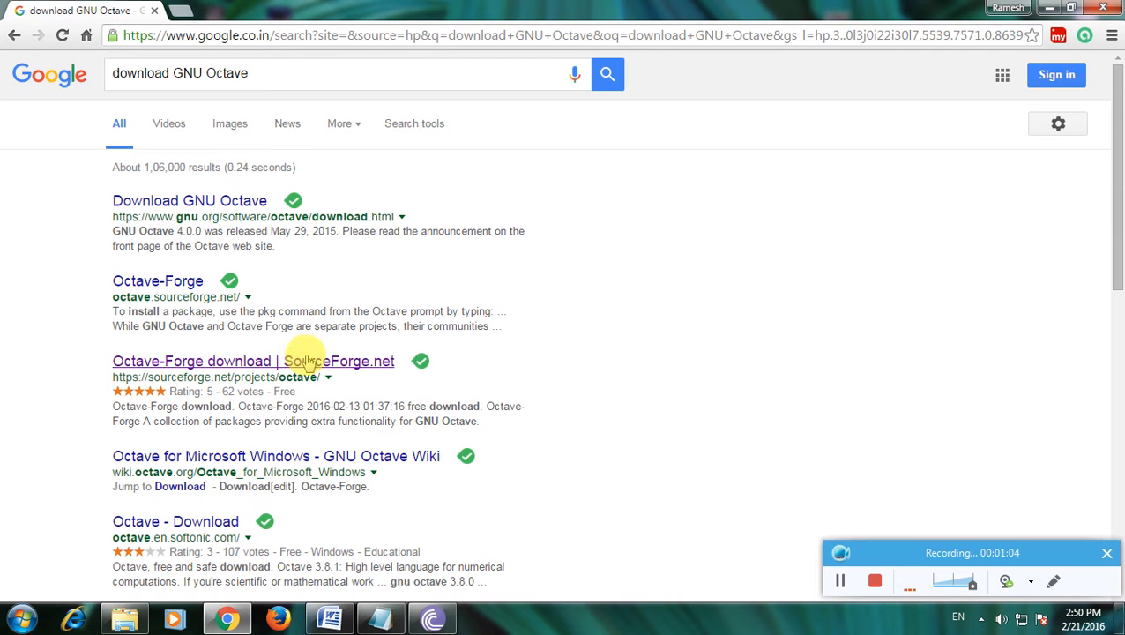
{"action": "mouse_move", "coordinate": [215, 367]}
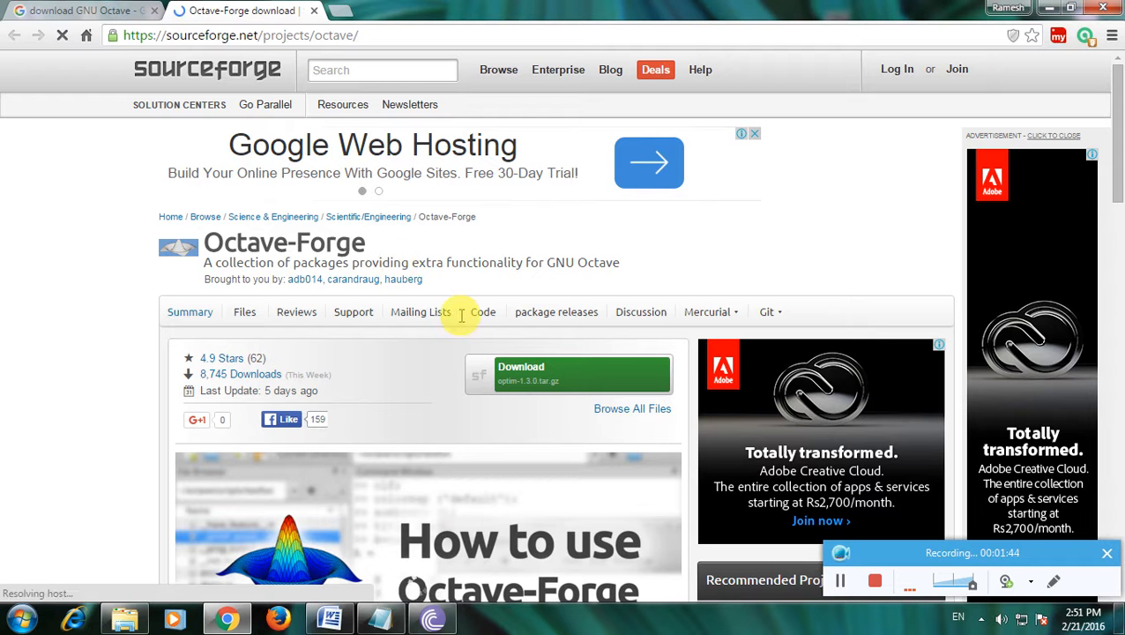
{"action": "mouse_move", "coordinate": [304, 393]}
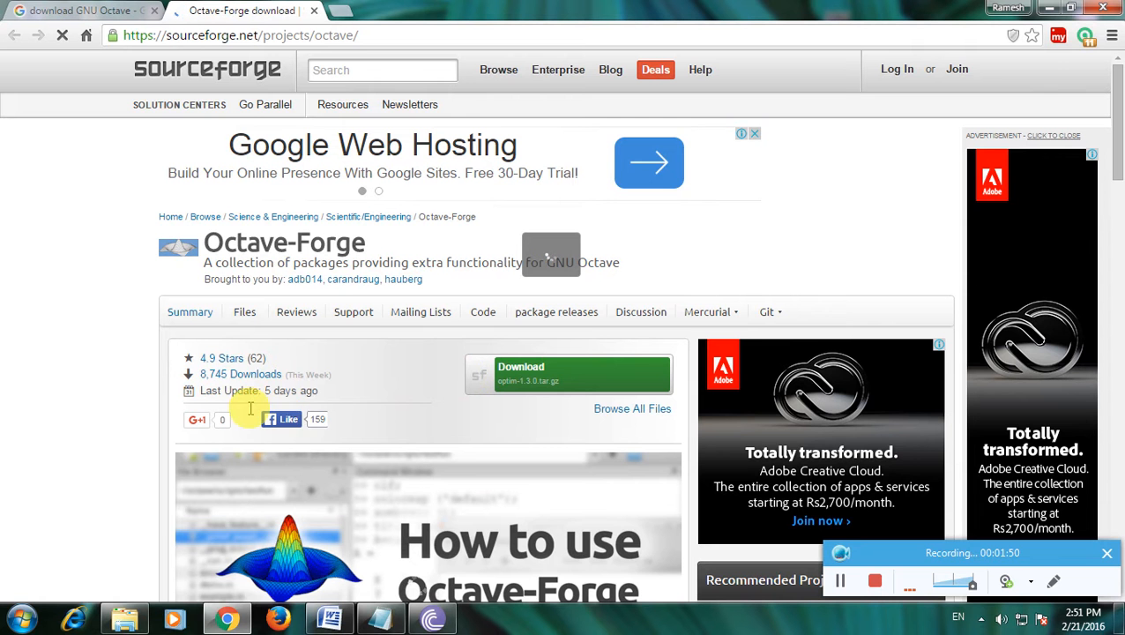
{"action": "mouse_move", "coordinate": [414, 378]}
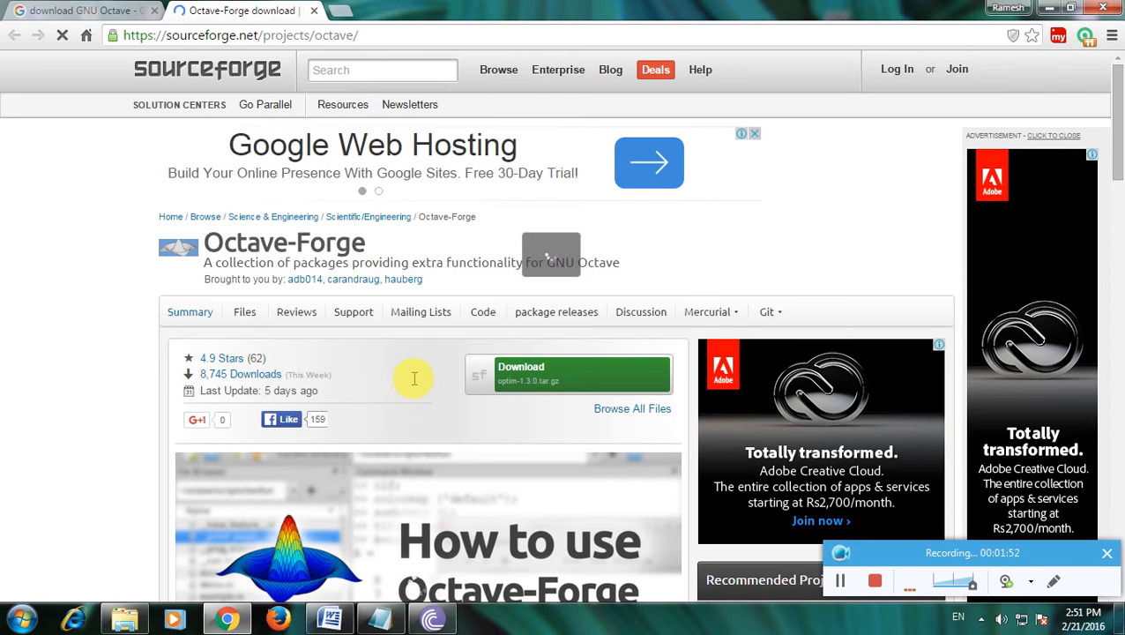
{"action": "scroll", "scroll_direction": "down", "scroll_amount": 3}
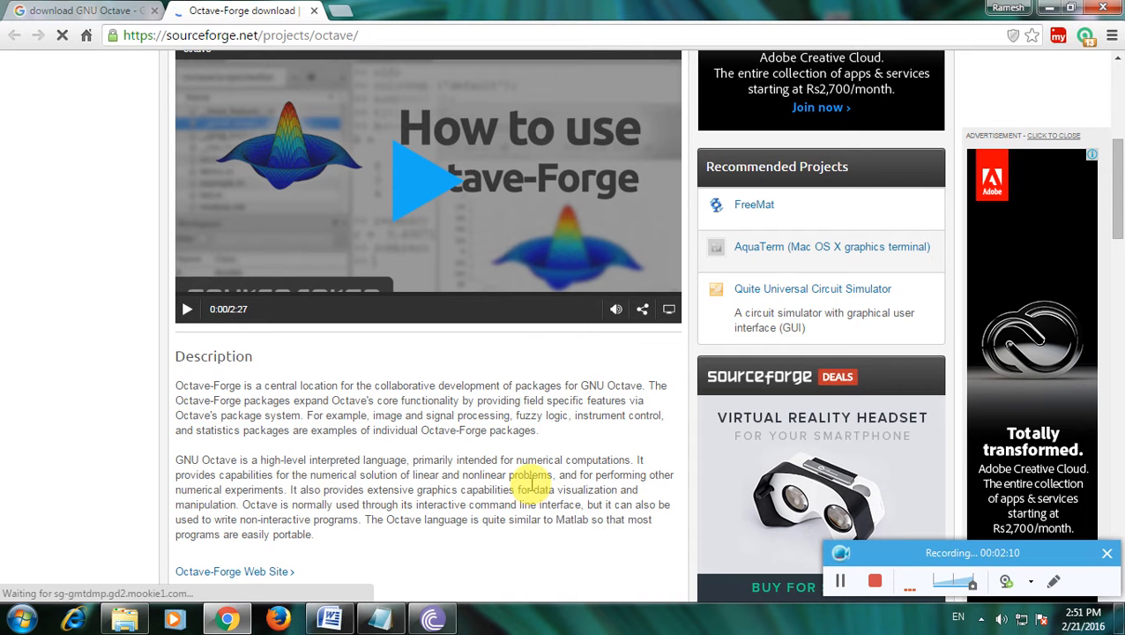
{"action": "mouse_move", "coordinate": [249, 518]}
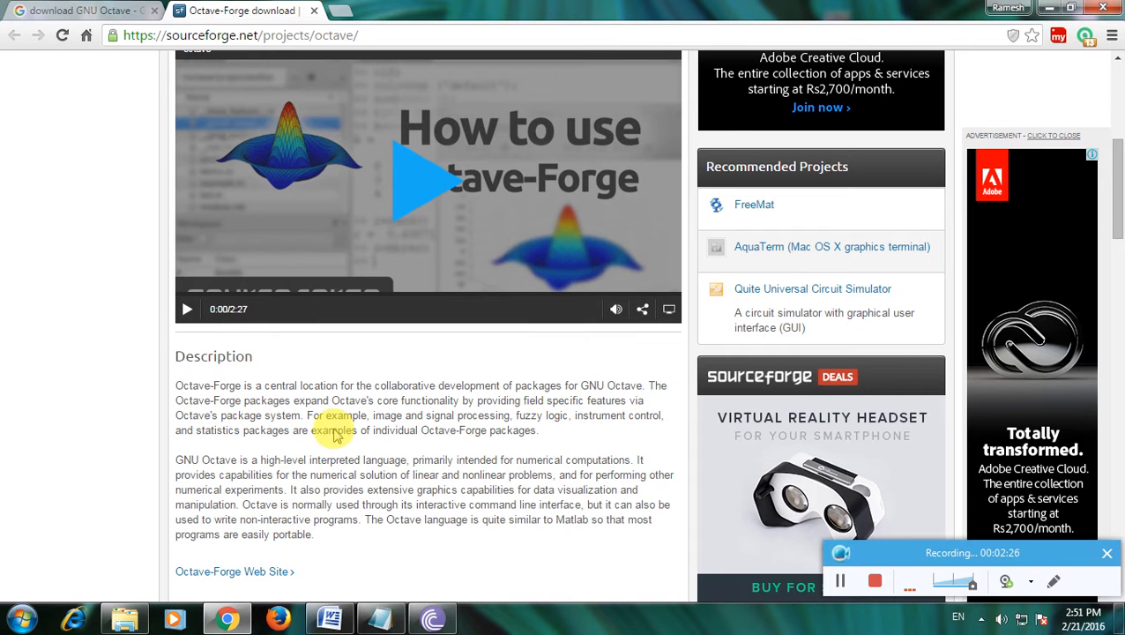
{"action": "scroll", "scroll_direction": "up", "scroll_amount": 3}
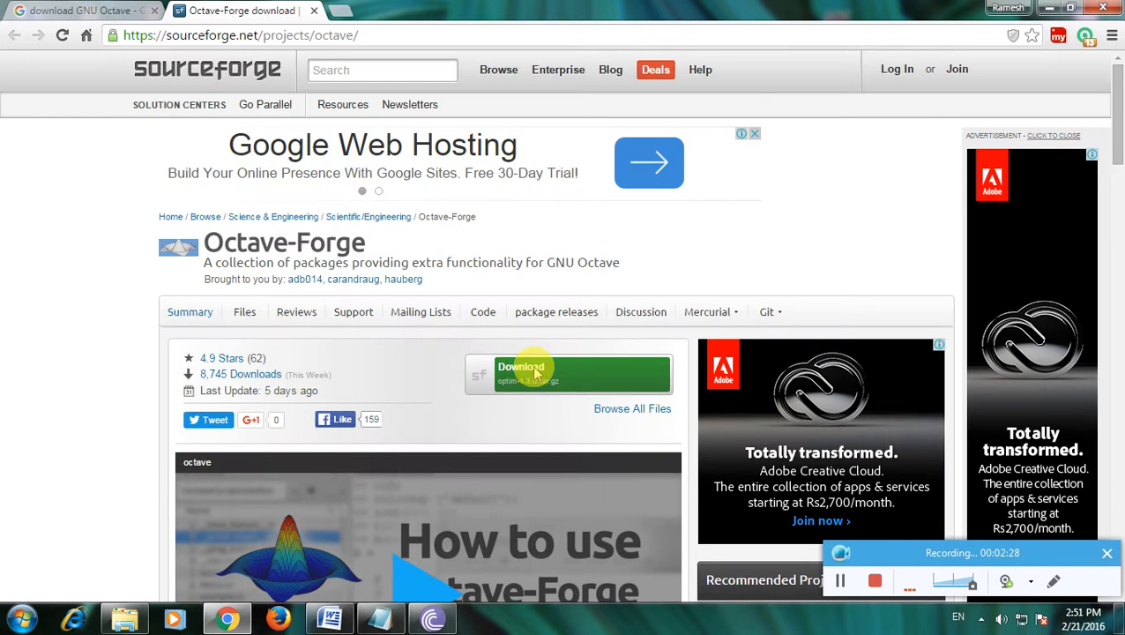
Step: Click the green Download button for the latest Octave-Forge release
{"action": "left_click", "coordinate": [529, 371]}
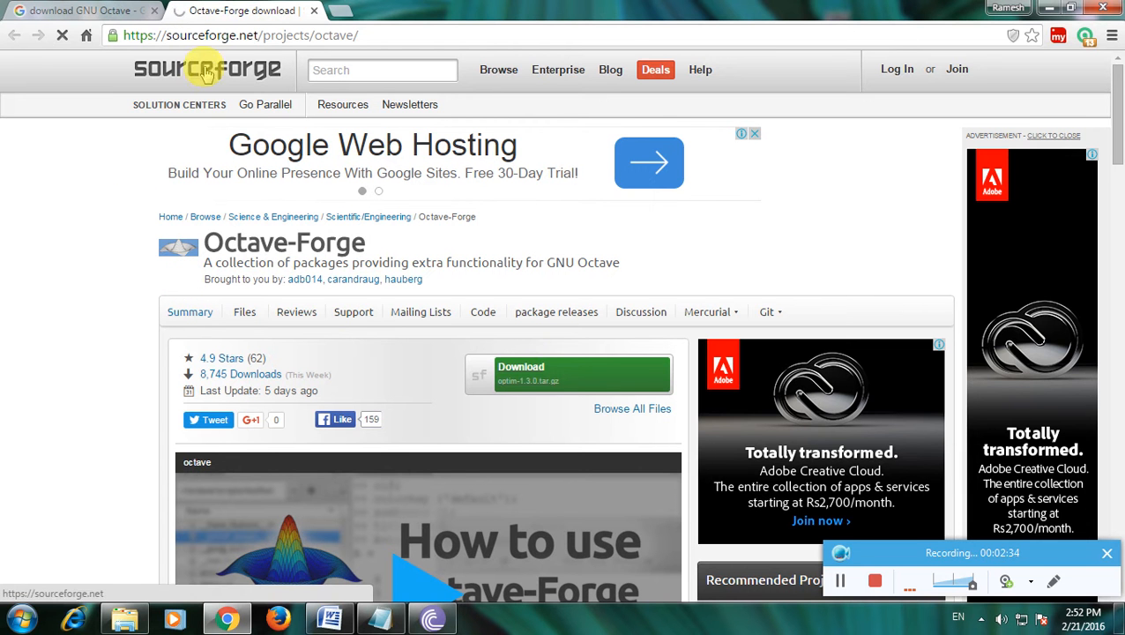
{"action": "left_click", "coordinate": [569, 373]}
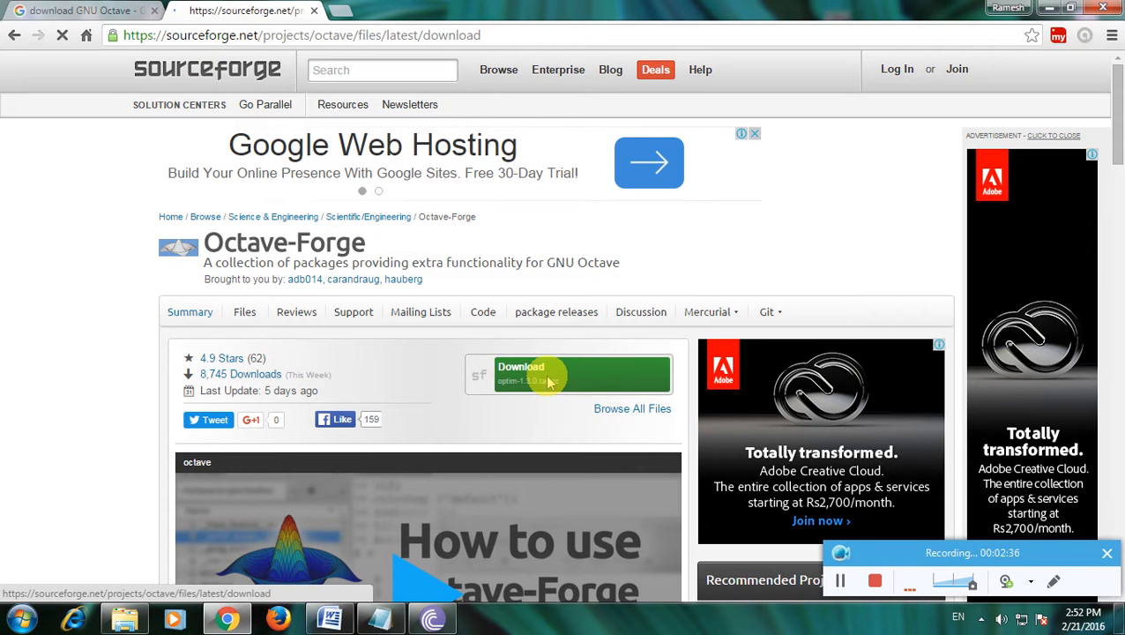
{"action": "left_click", "coordinate": [549, 373]}
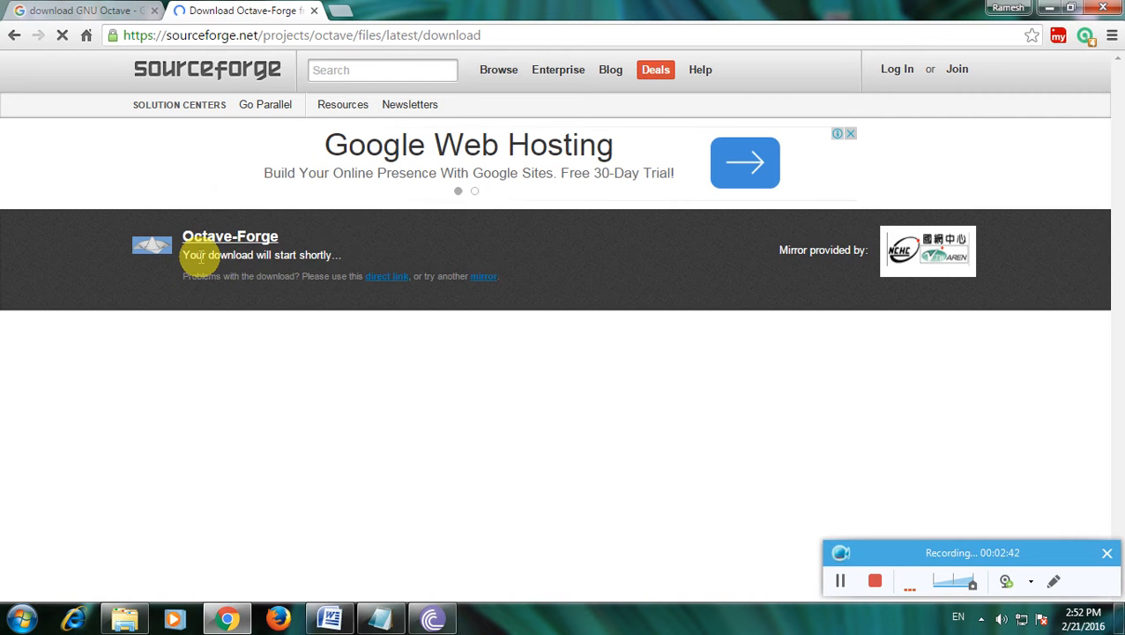
{"action": "mouse_move", "coordinate": [355, 263]}
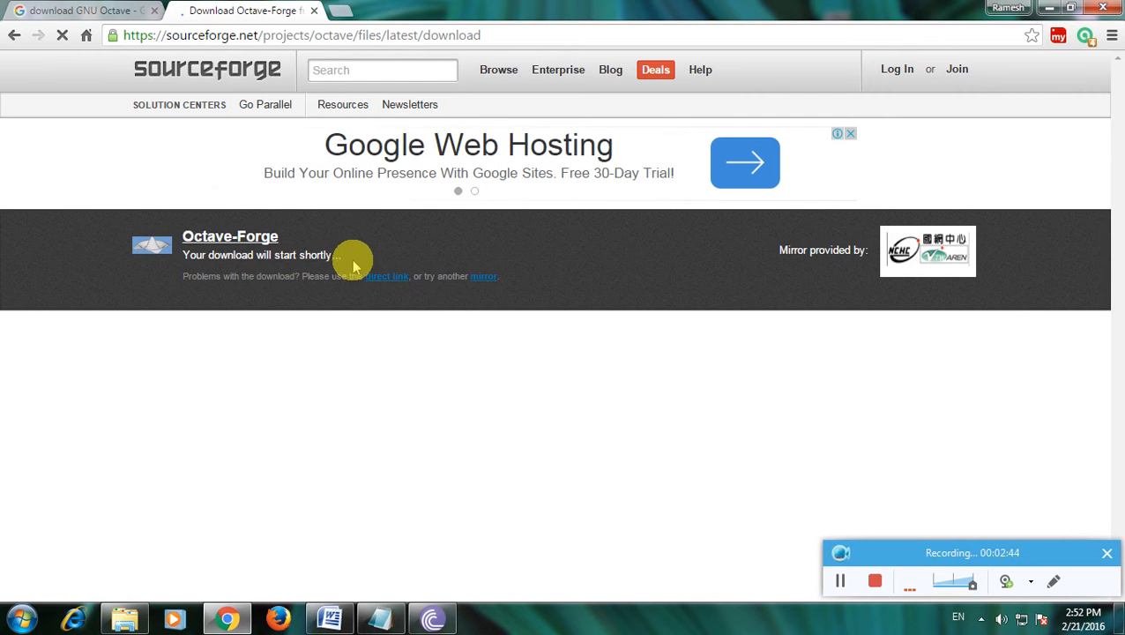
{"action": "mouse_move", "coordinate": [367, 225]}
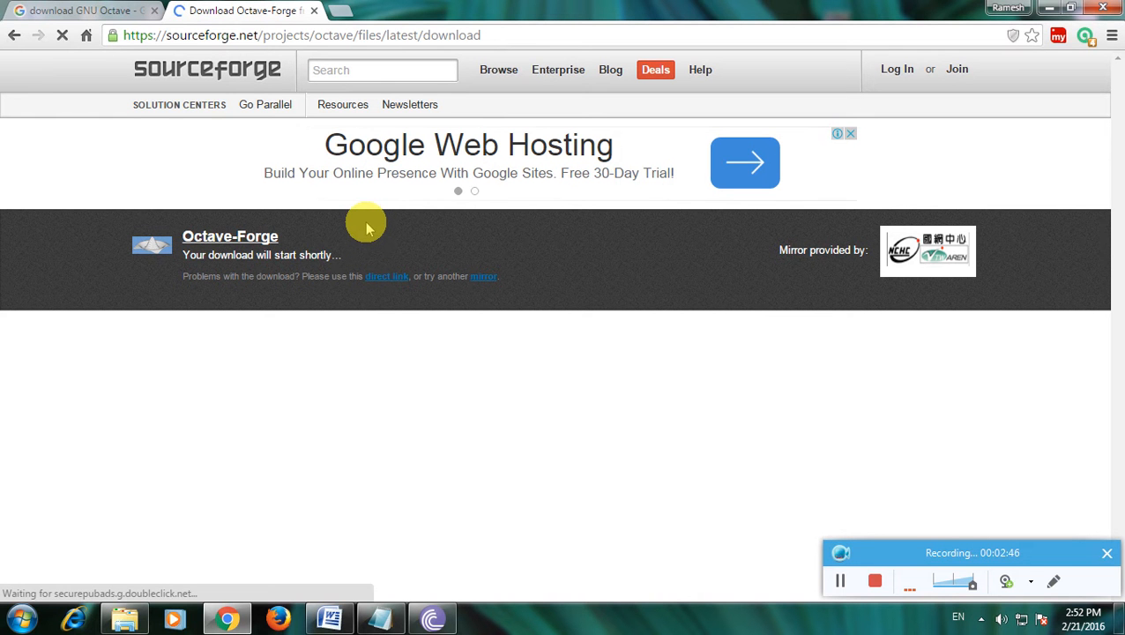